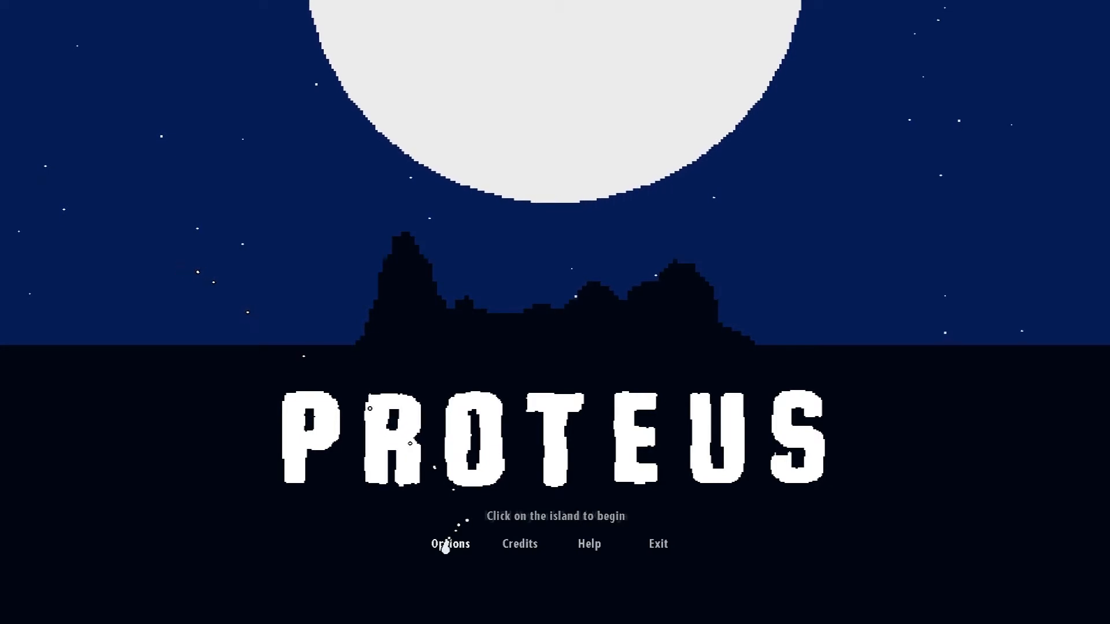
Reach the Graphics settings (full screen, resolution, FOV, draw distance, crosshair) from the title screen's Options.
{"action": "left_click", "coordinate": [450, 544]}
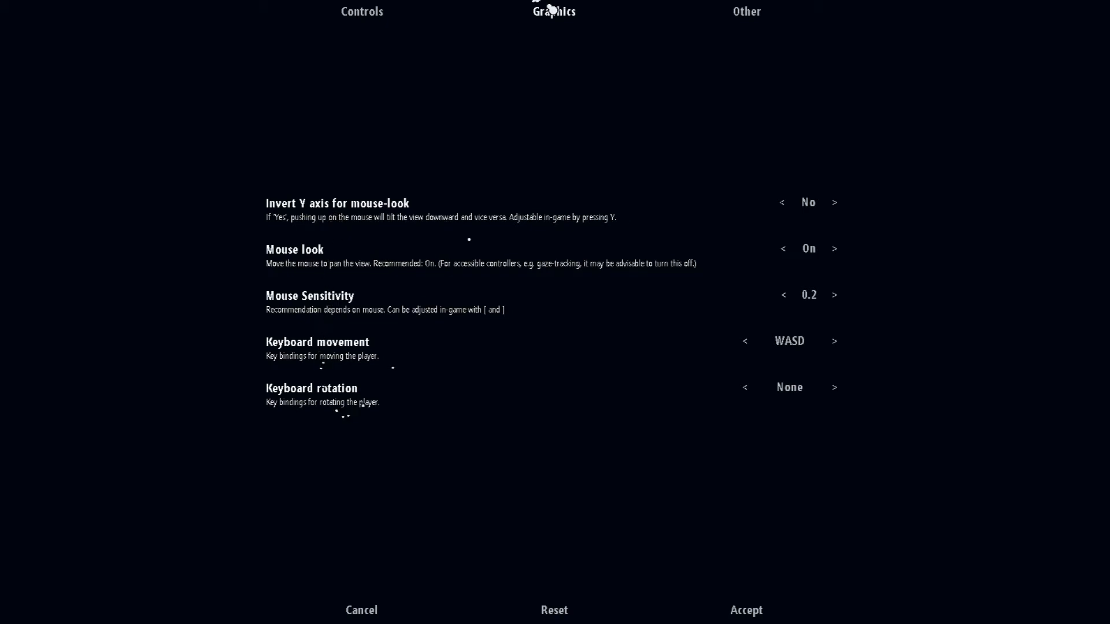
{"action": "left_click", "coordinate": [554, 12]}
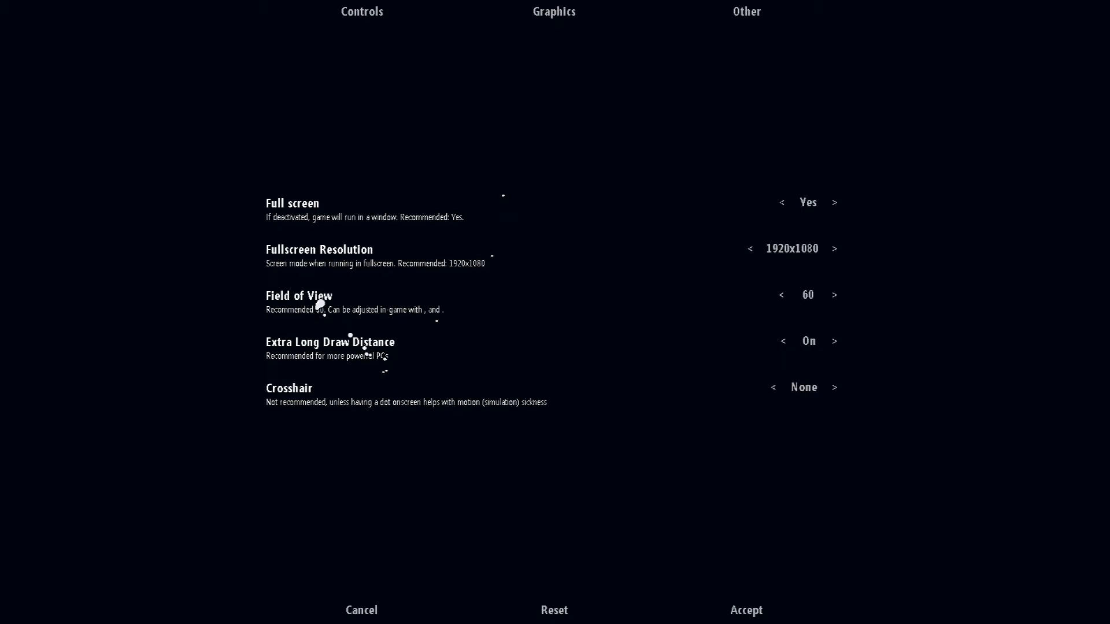
{"action": "mouse_move", "coordinate": [357, 312]}
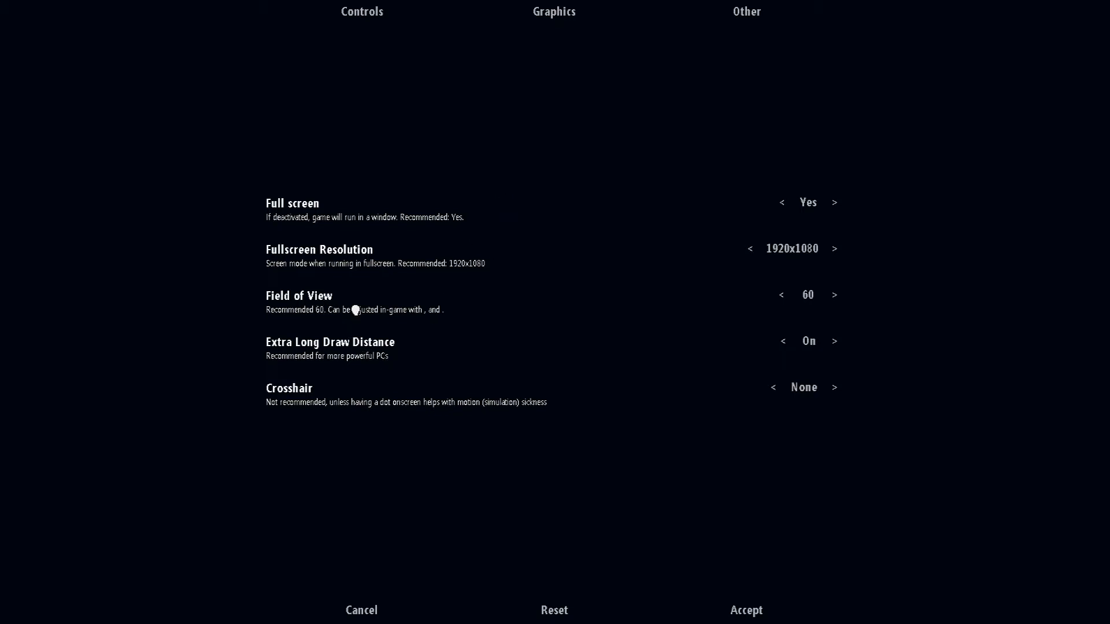
{"action": "mouse_move", "coordinate": [434, 253]}
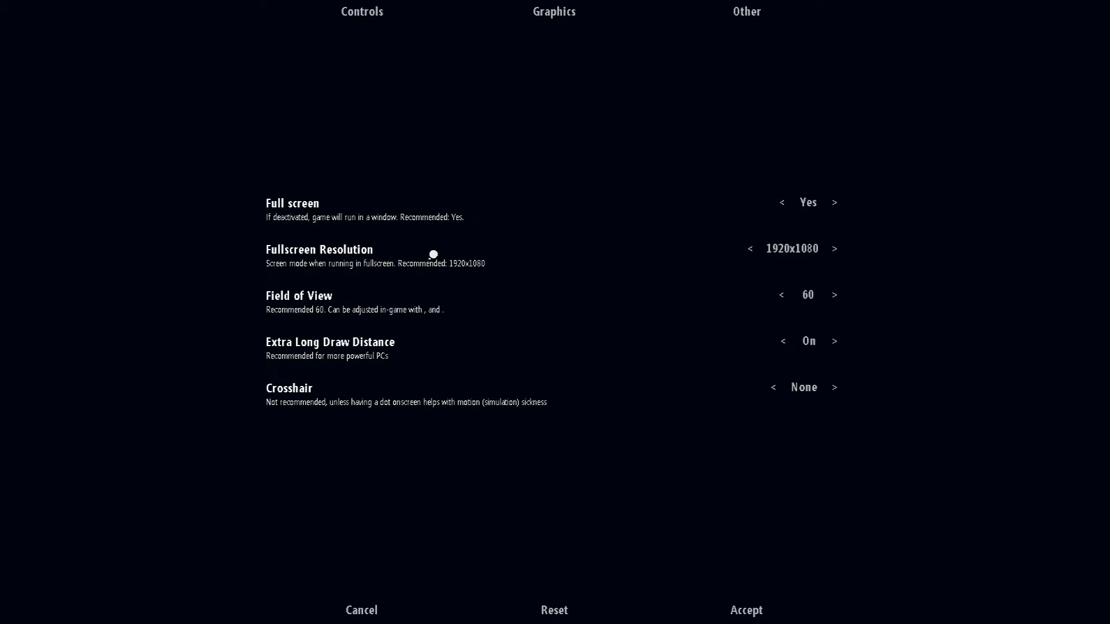
{"action": "mouse_move", "coordinate": [462, 184]}
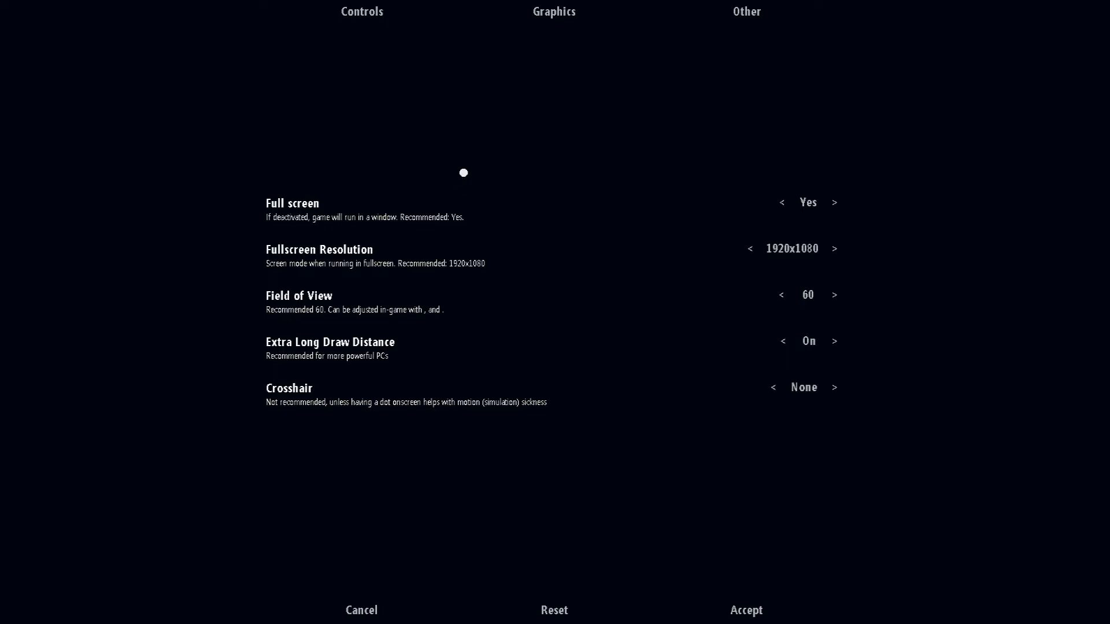
{"action": "left_click", "coordinate": [746, 11]}
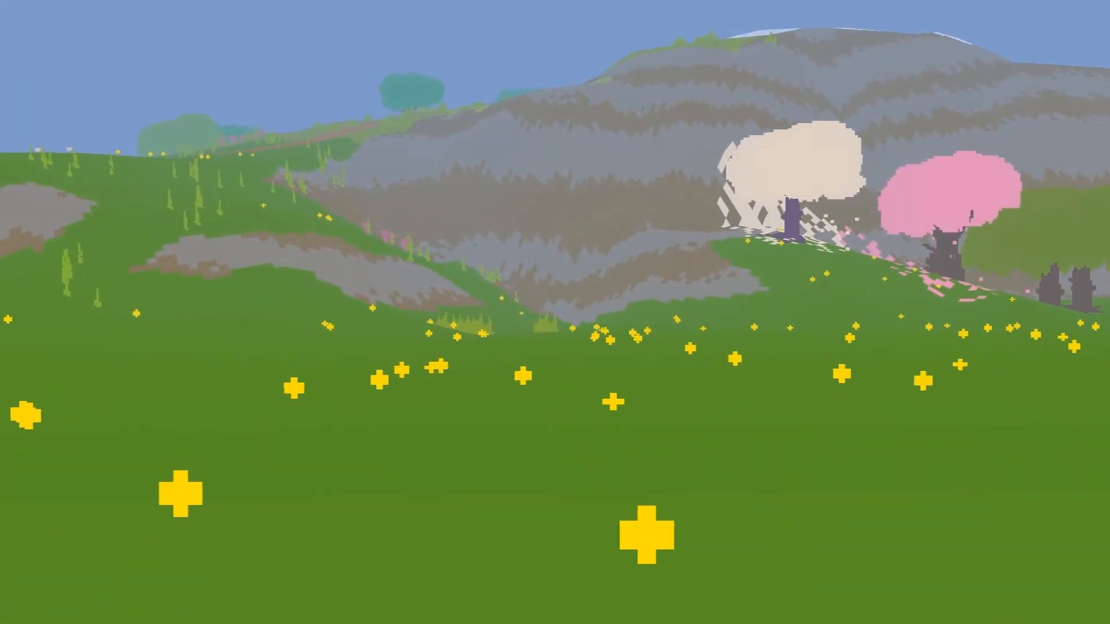
Follow the dirt path uphill to the large green tree beside the pink blossoms.
{"action": "scroll", "scroll_direction": "right", "scroll_amount": 3}
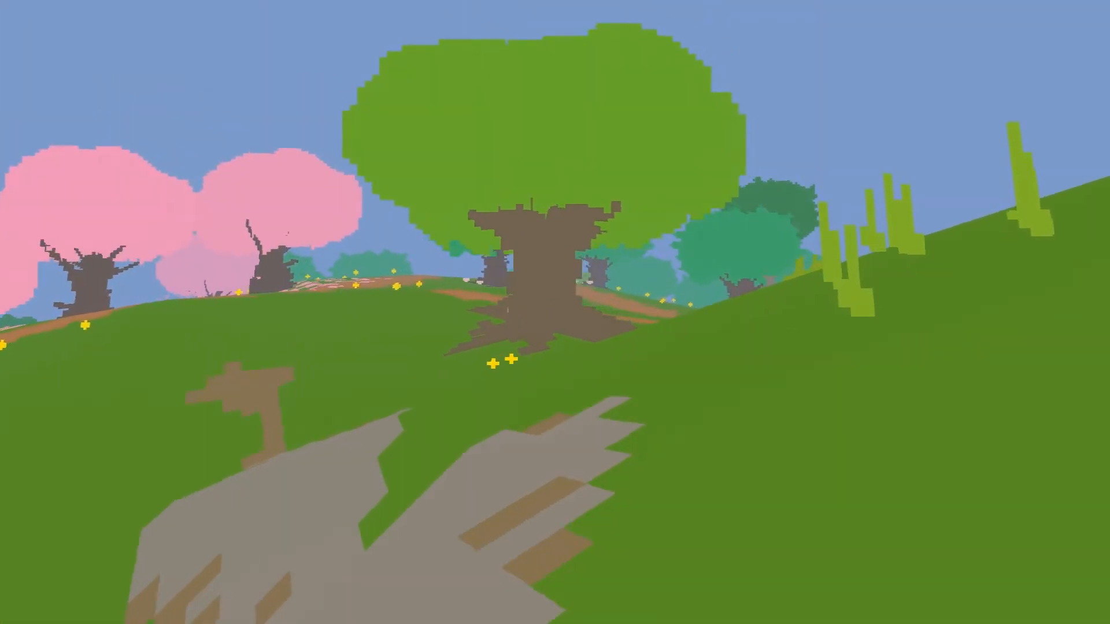
{"action": "mouse_move", "coordinate": [555, 312]}
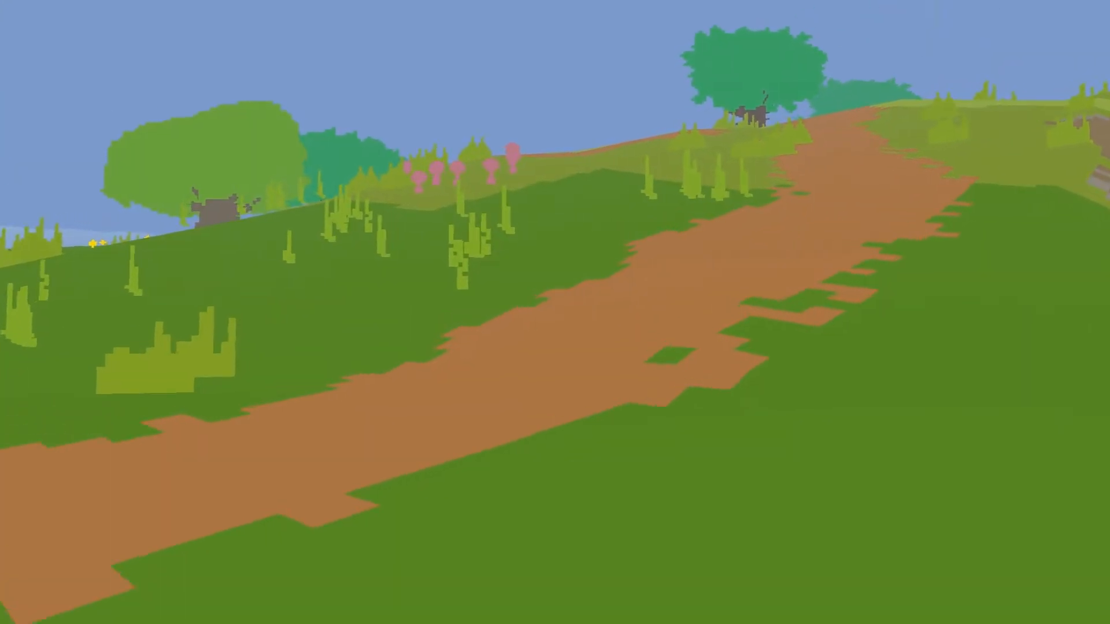
{"action": "mouse_move", "coordinate": [555, 312]}
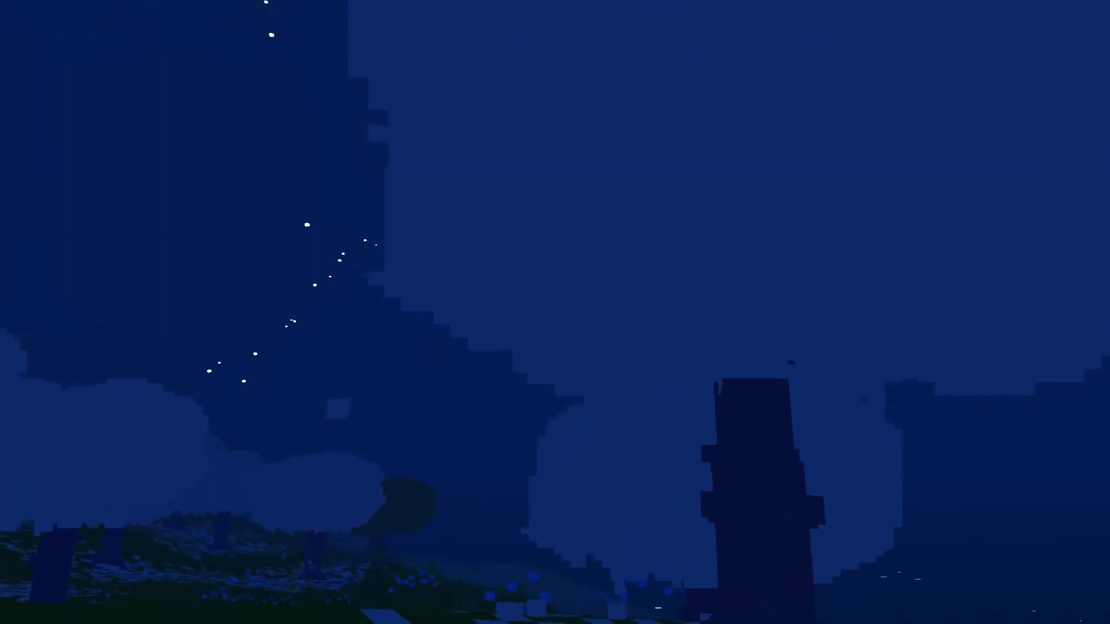
{"action": "mouse_move", "coordinate": [555, 312]}
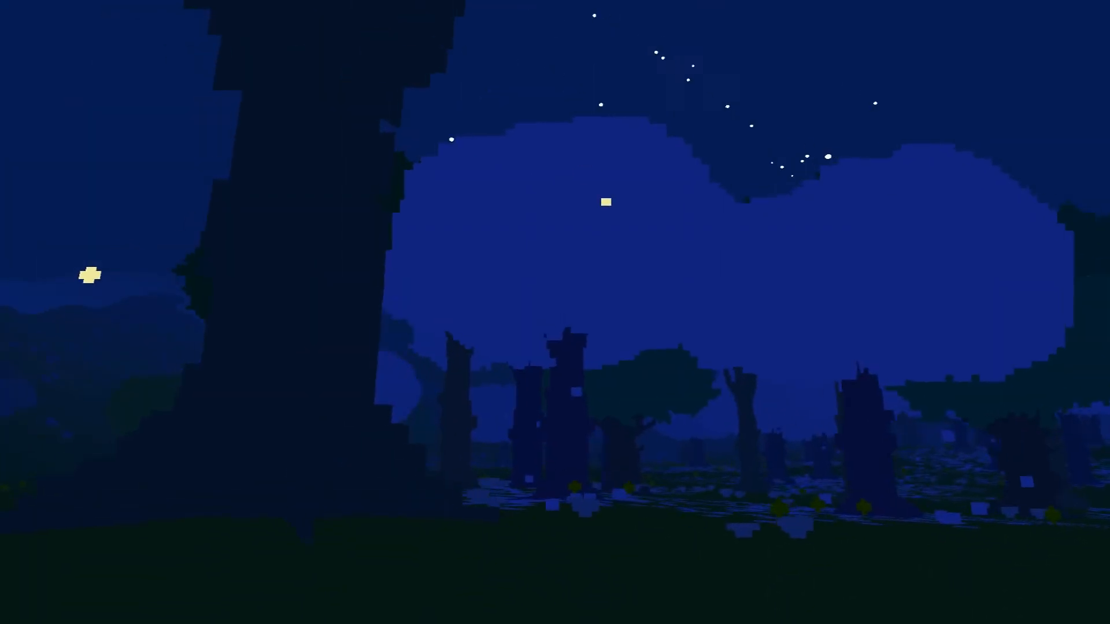
{"action": "mouse_move", "coordinate": [555, 312]}
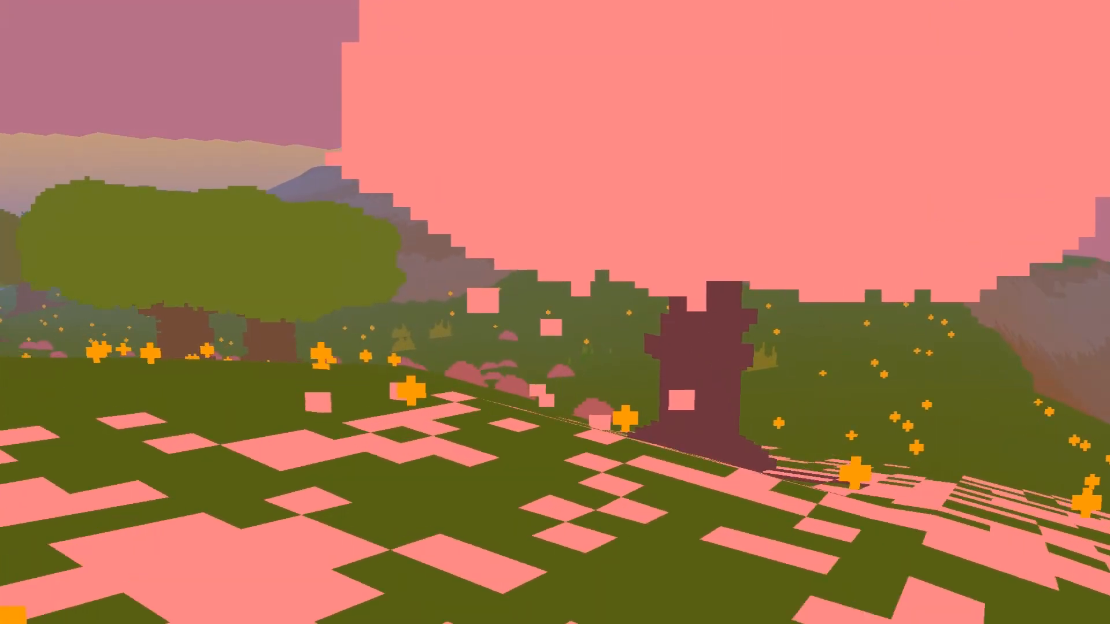
{"action": "mouse_move", "coordinate": [555, 312]}
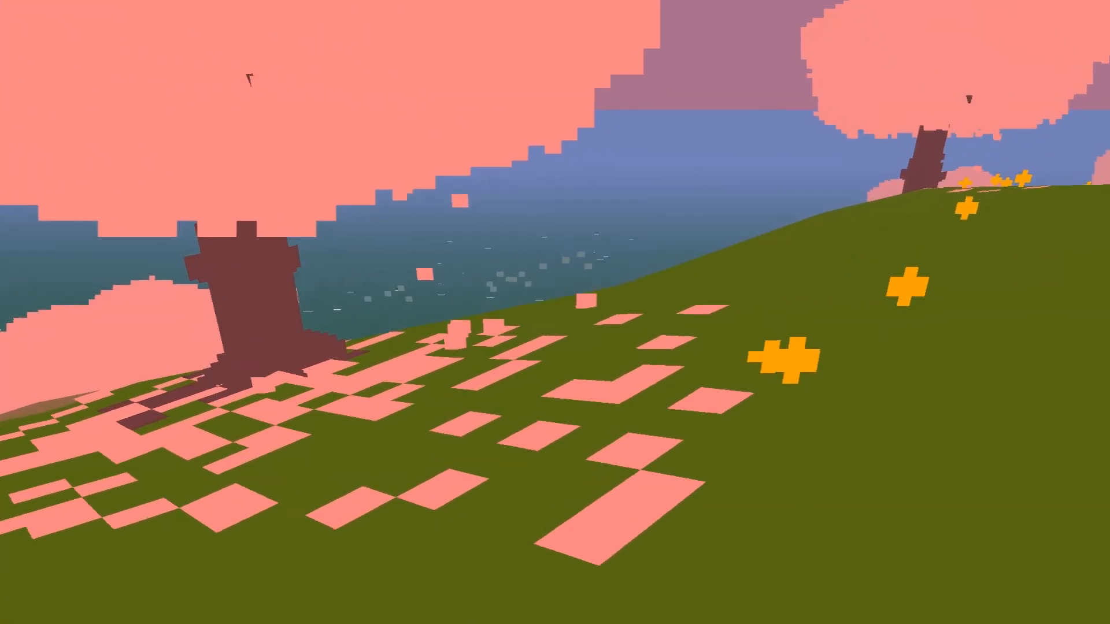
{"action": "mouse_move", "coordinate": [554, 312]}
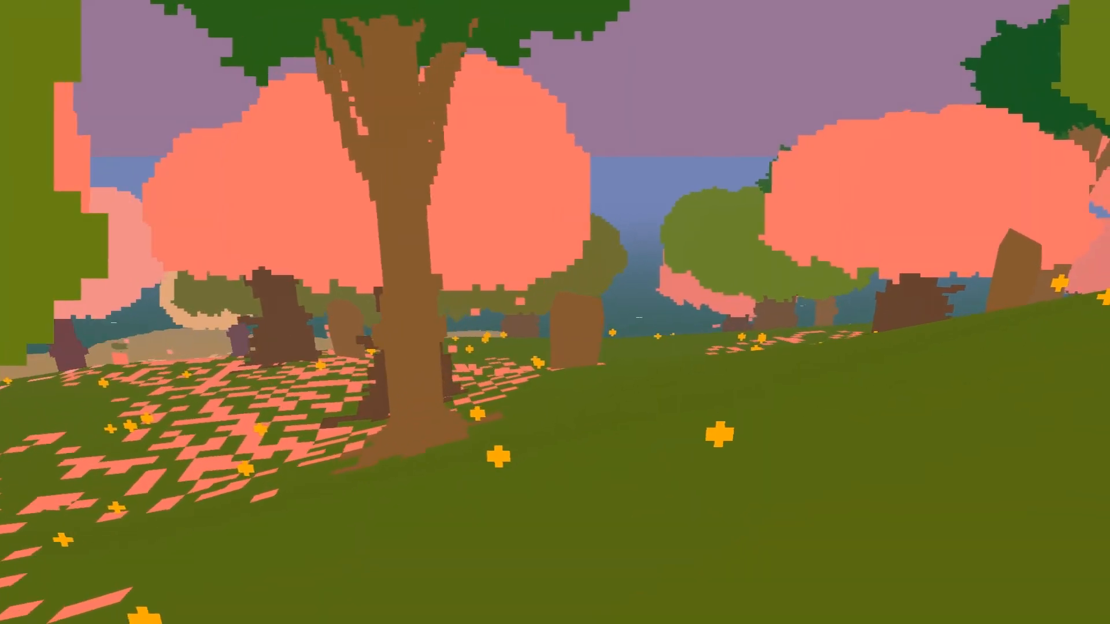
{"action": "mouse_move", "coordinate": [555, 312]}
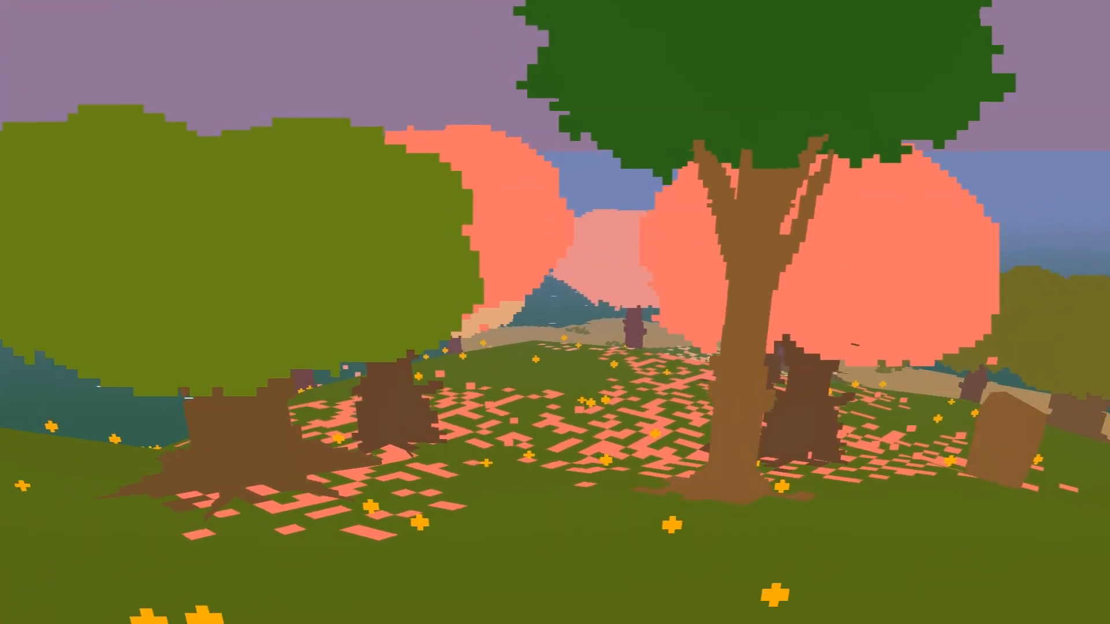